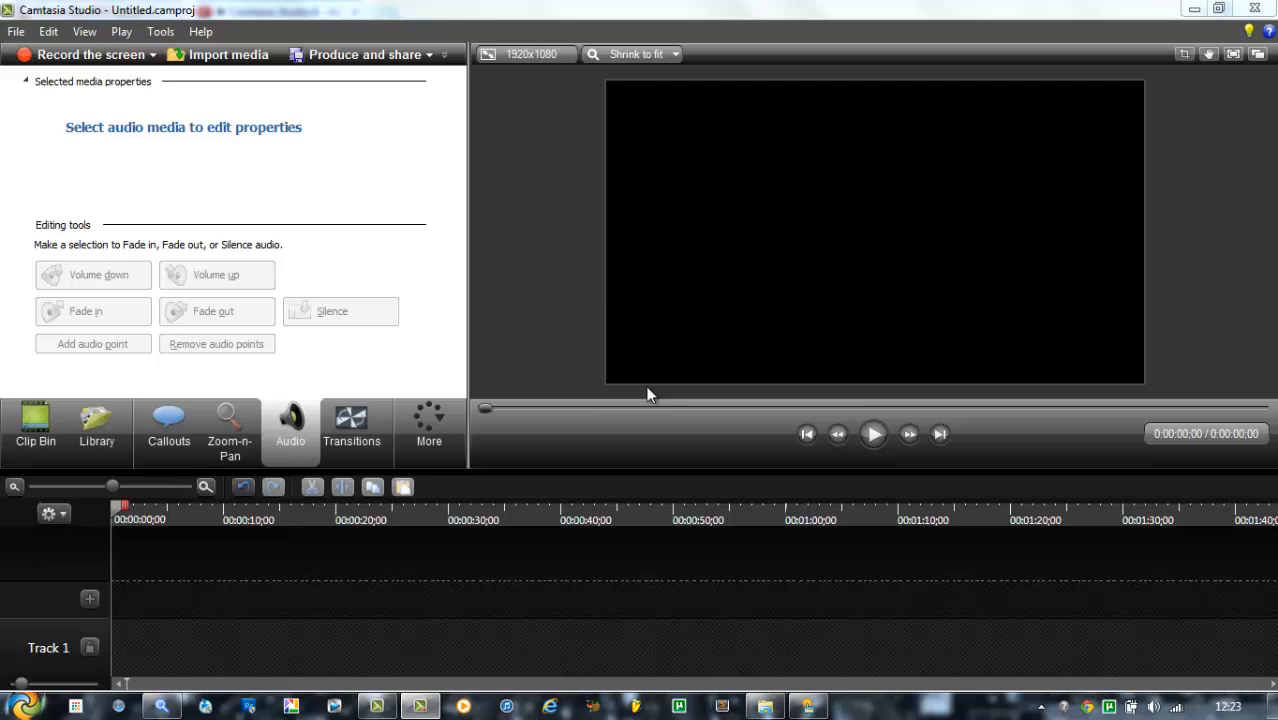
mouse_move(258, 206)
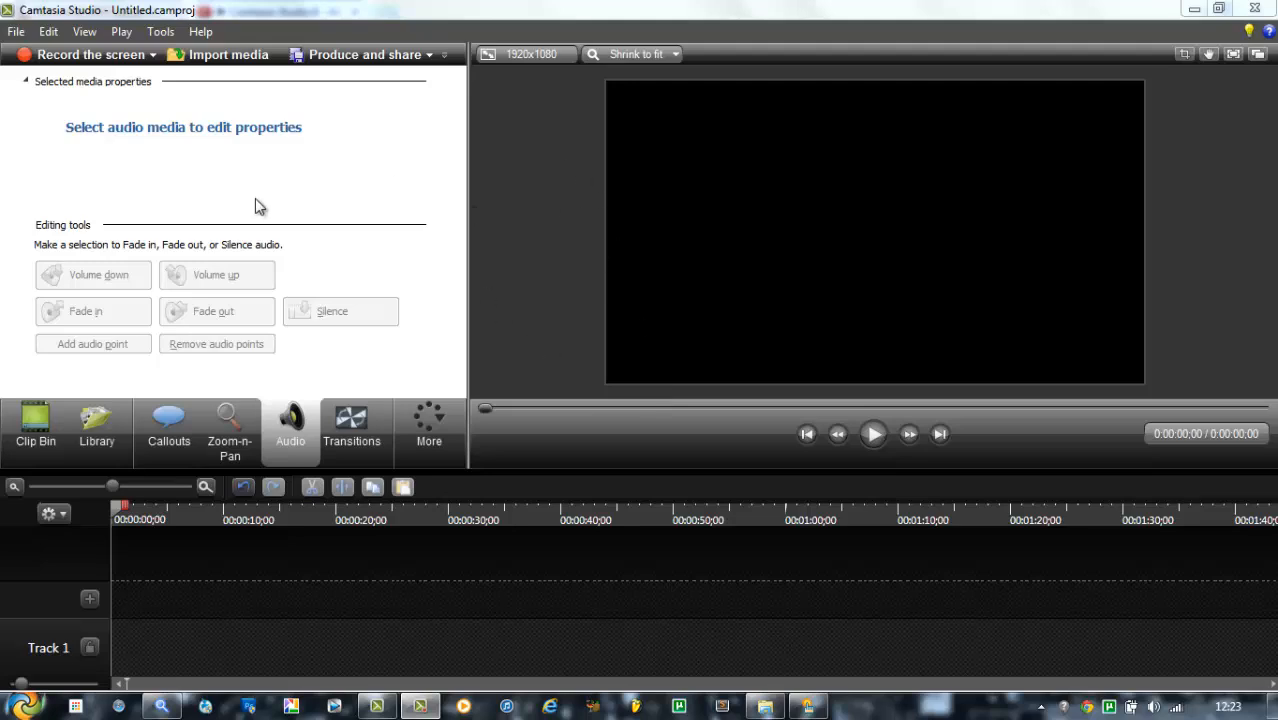
mouse_move(518, 386)
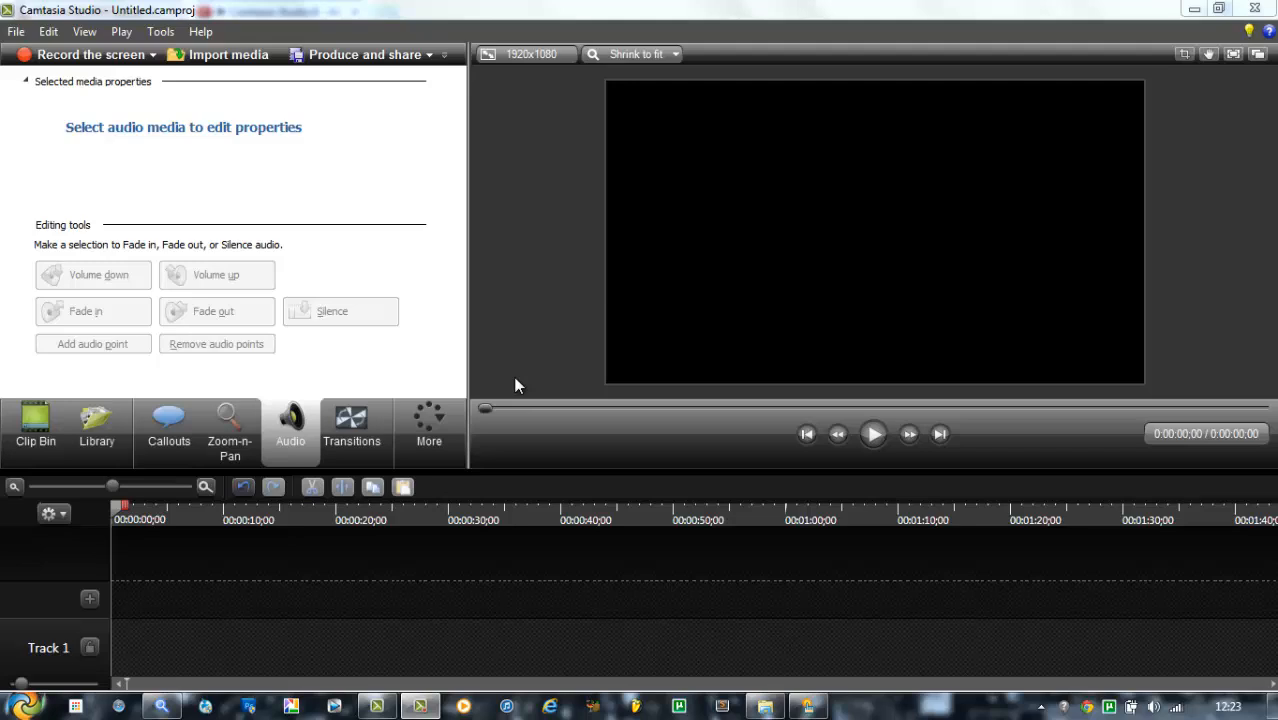
mouse_move(296, 536)
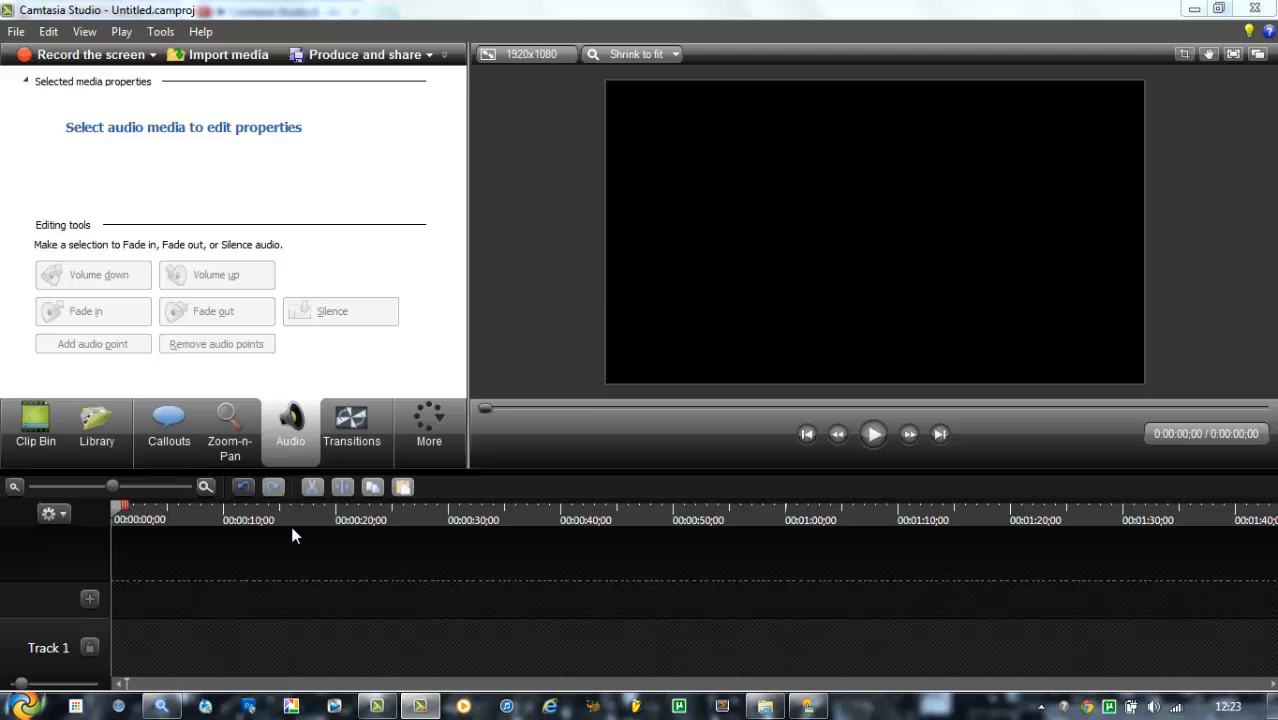
mouse_move(124, 676)
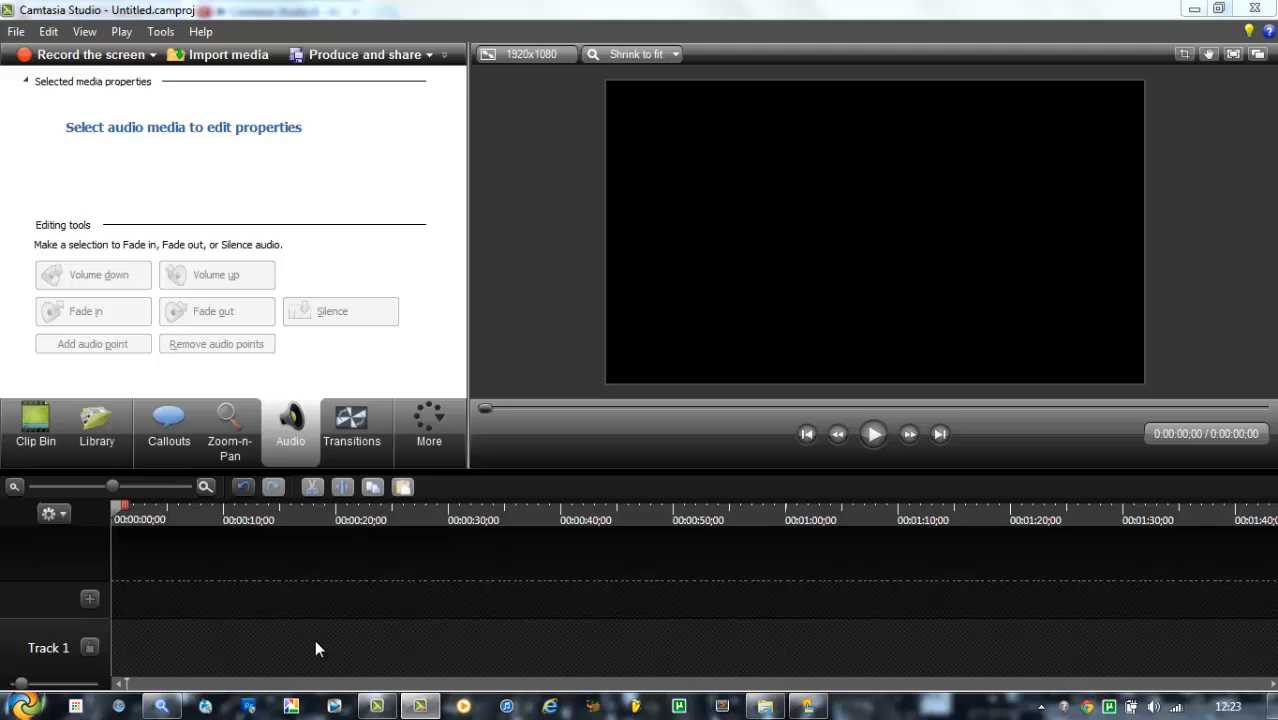
mouse_move(228, 54)
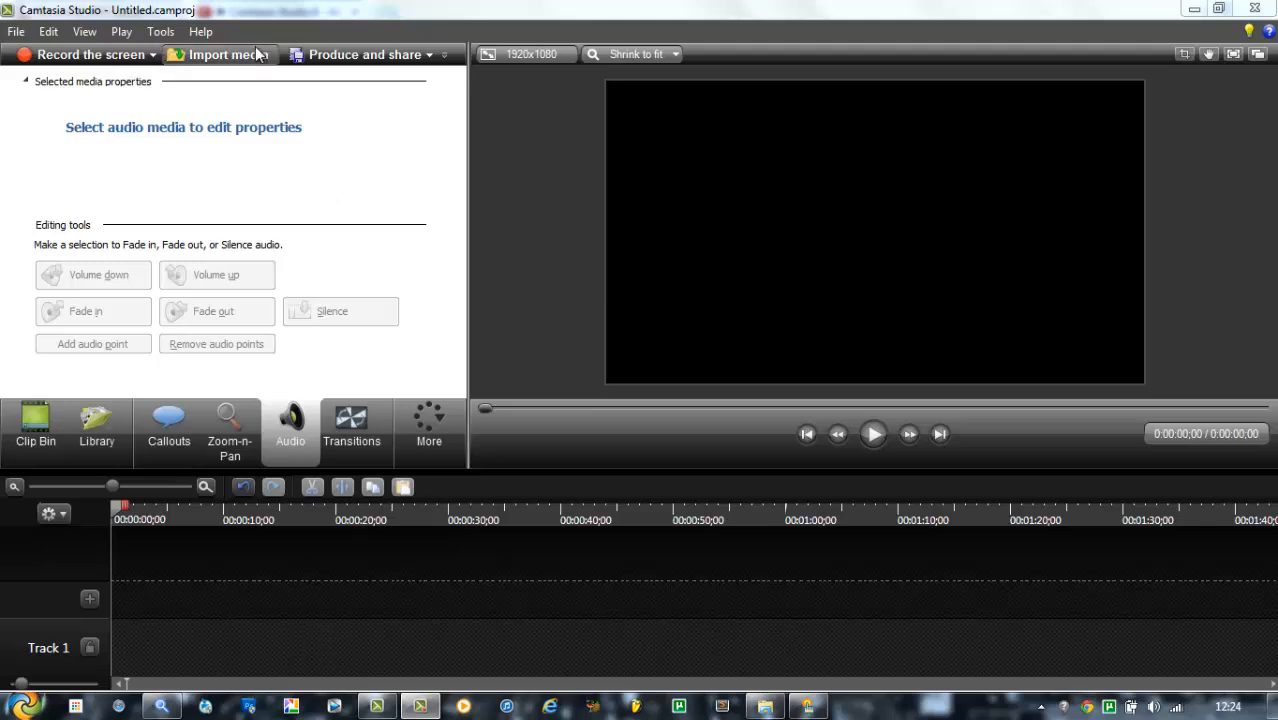
- Import the phone mp4 and drop it from the Clip Bin onto Track 1, selecting the clip
left_click(228, 54)
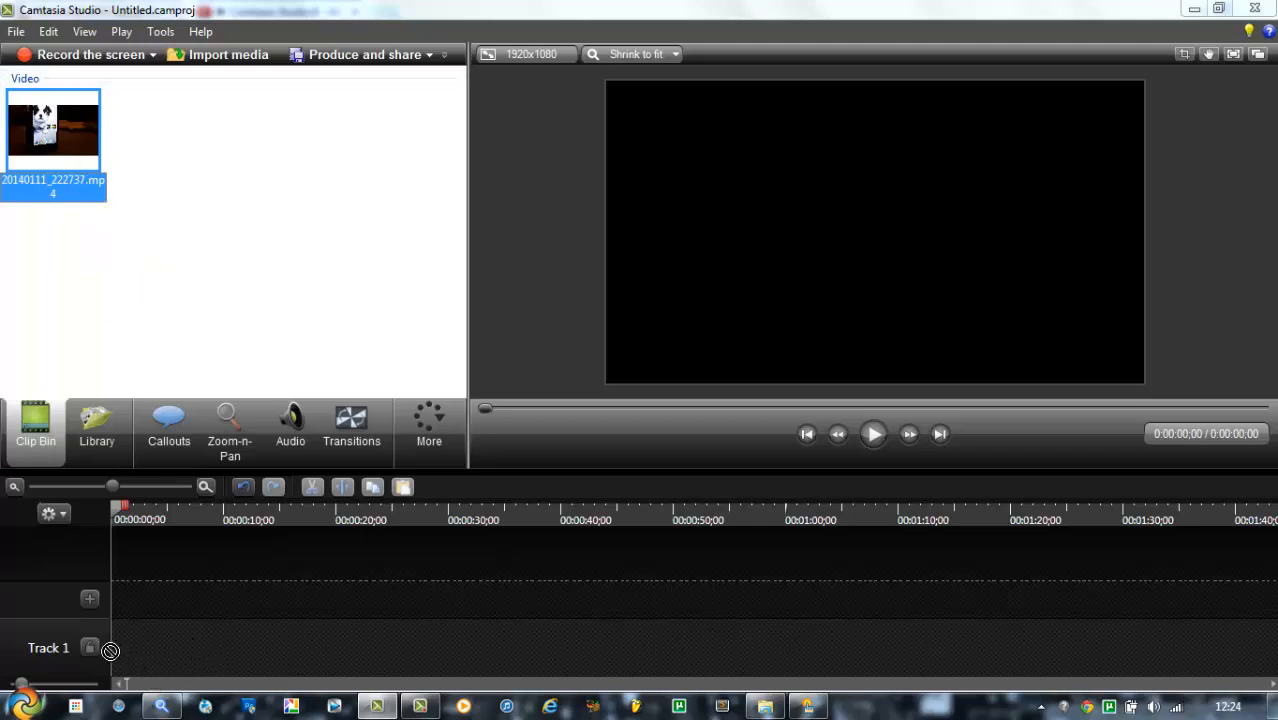
left_click_drag(52, 130, 210, 648)
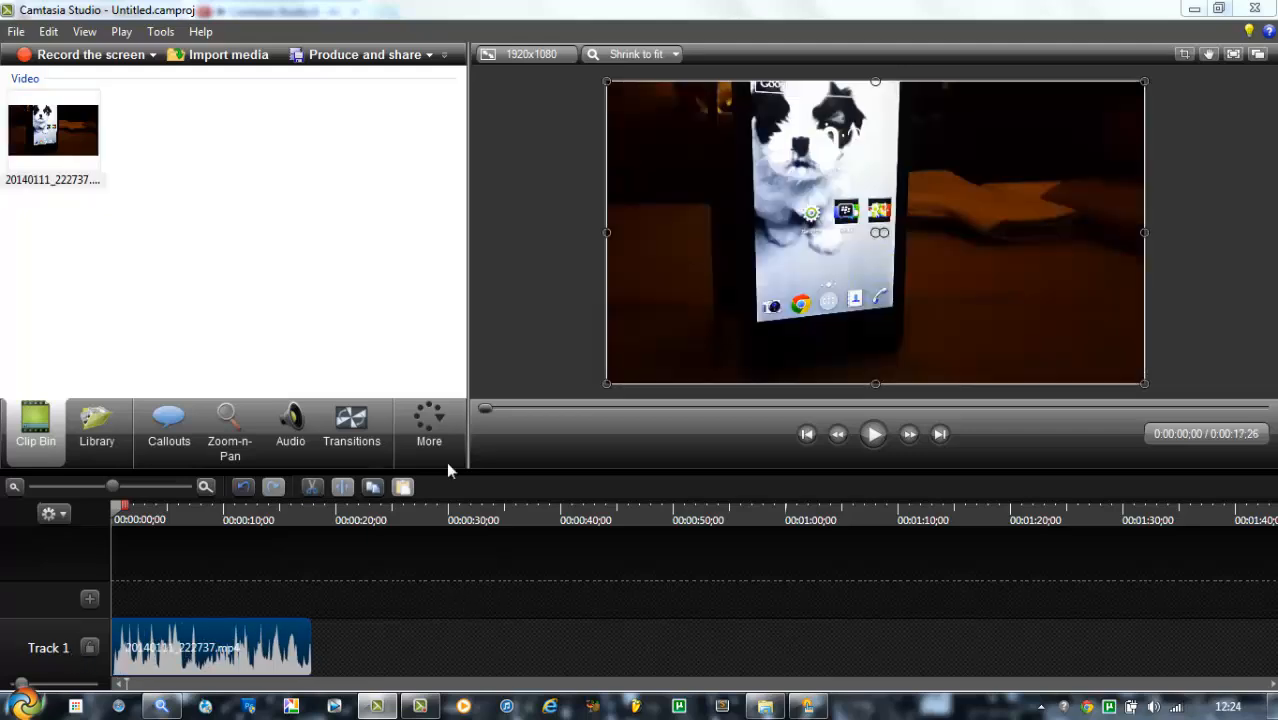
left_click(290, 424)
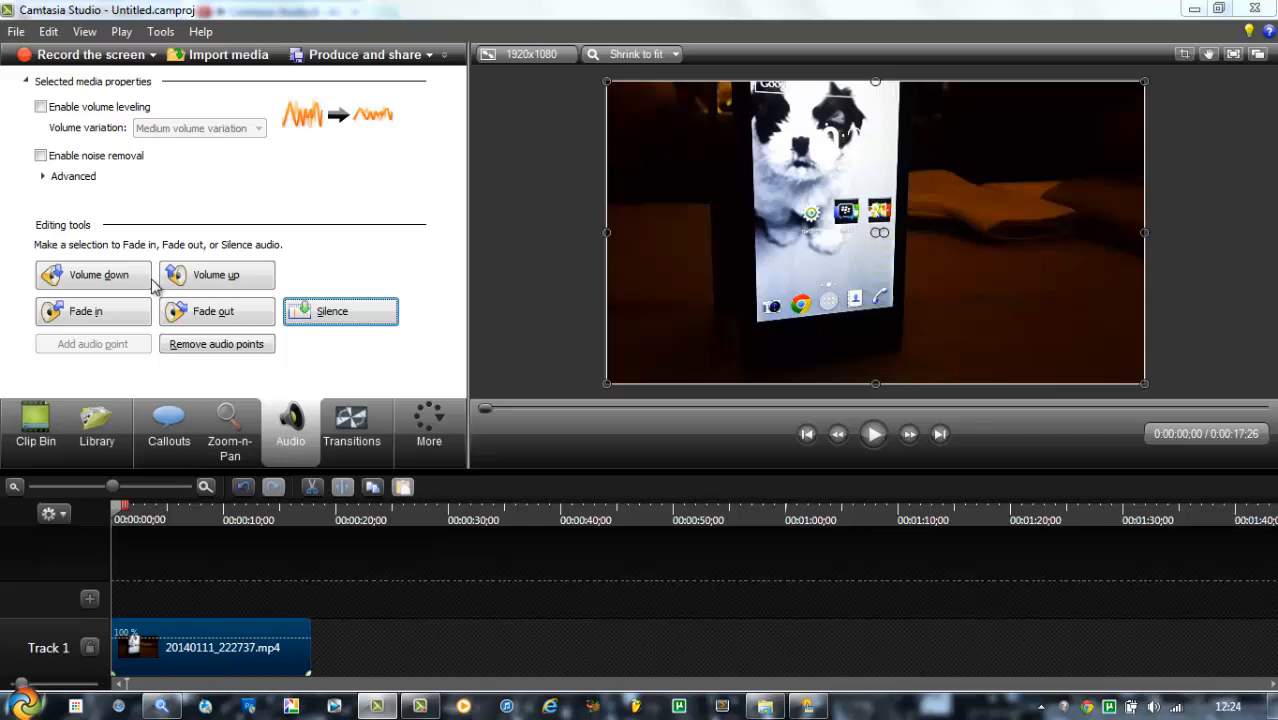
mouse_move(168, 414)
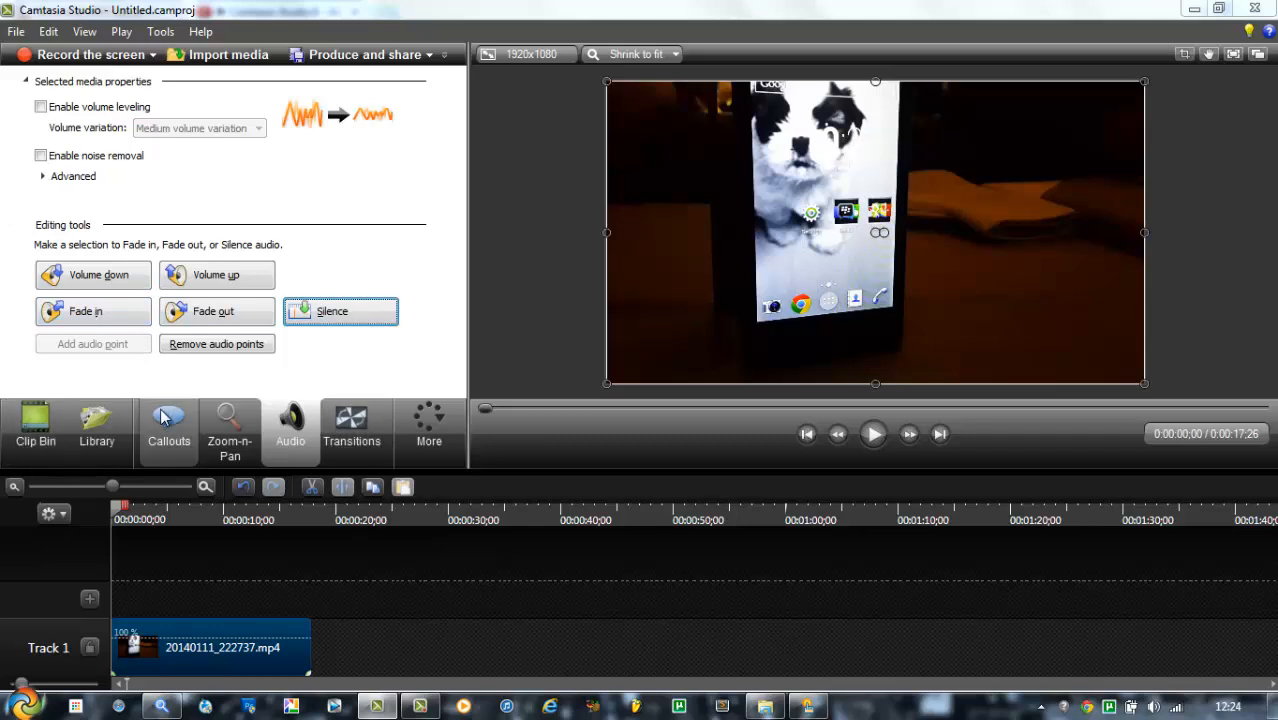
- From the Callouts shapes, add a Text (T) callout over the video on a new Track 2
left_click(168, 424)
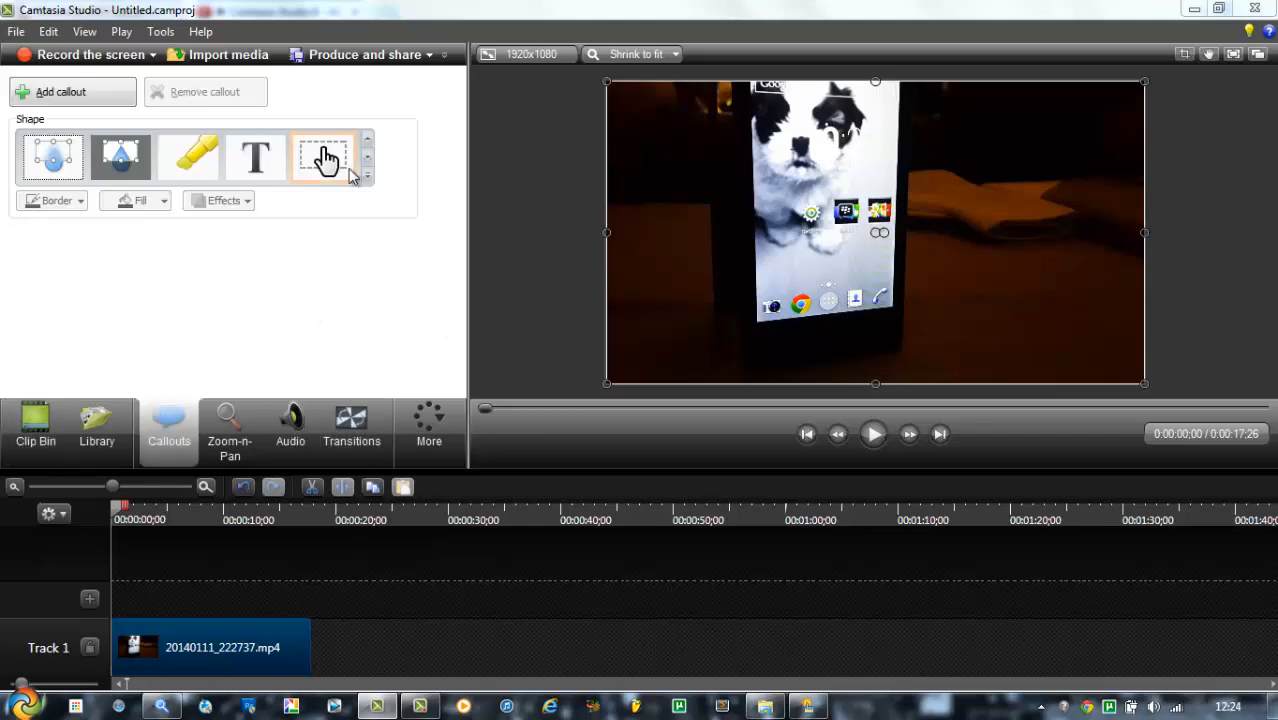
left_click(368, 138)
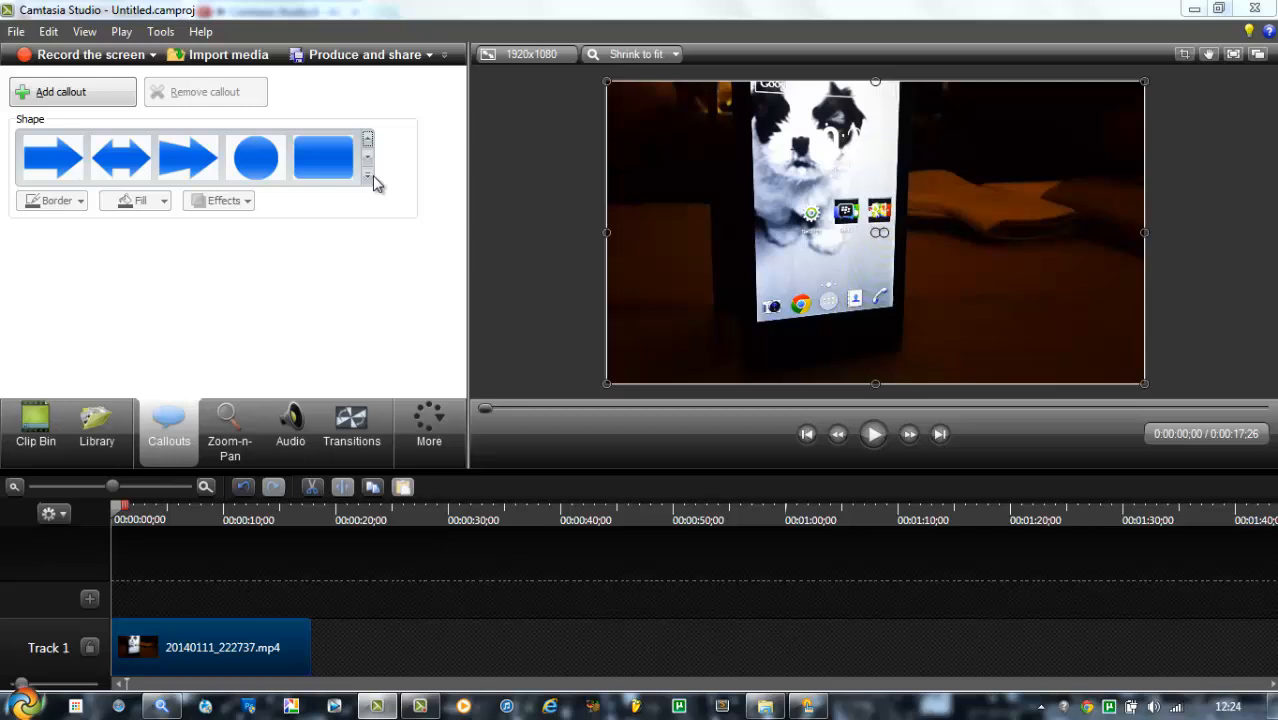
left_click(368, 162)
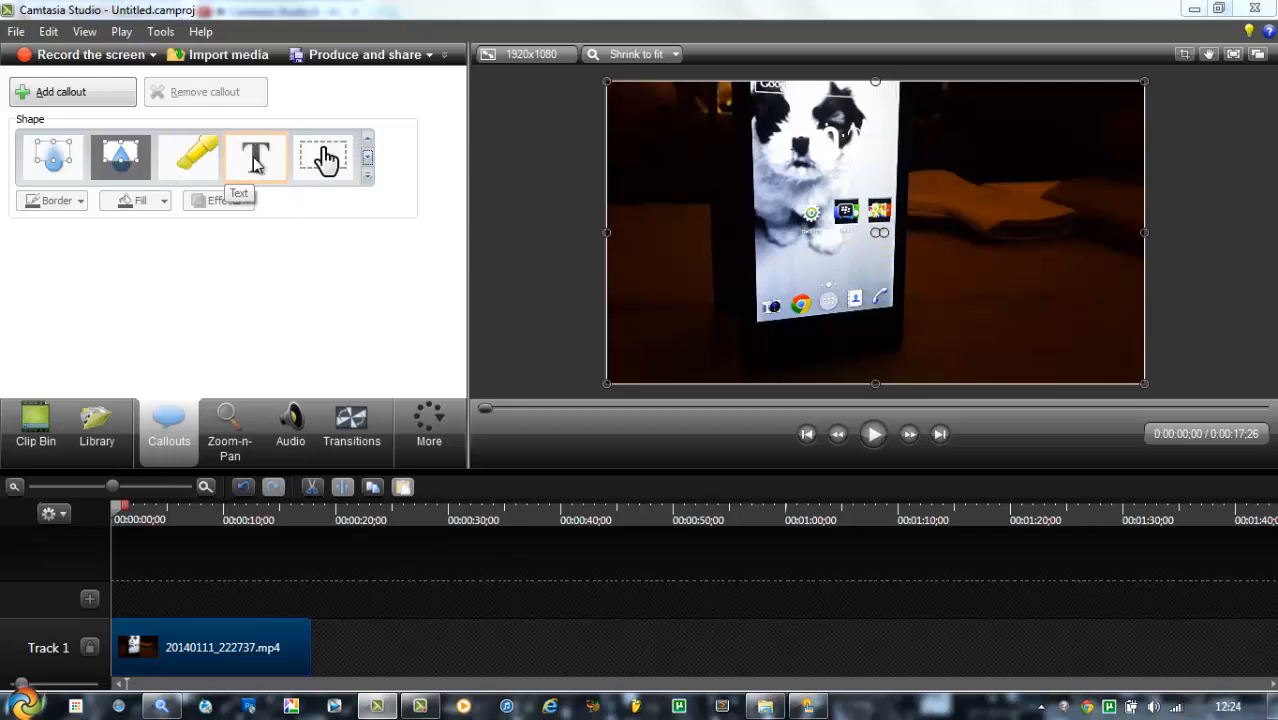
left_click(256, 156)
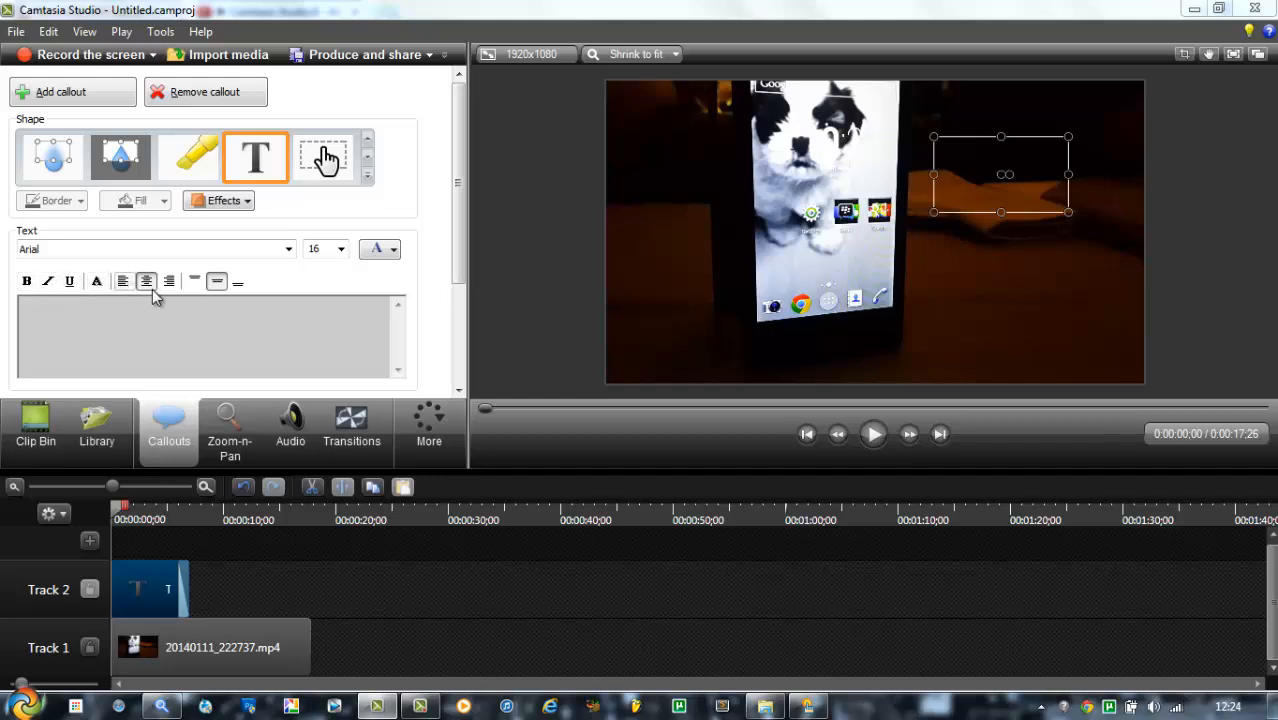
mouse_move(168, 280)
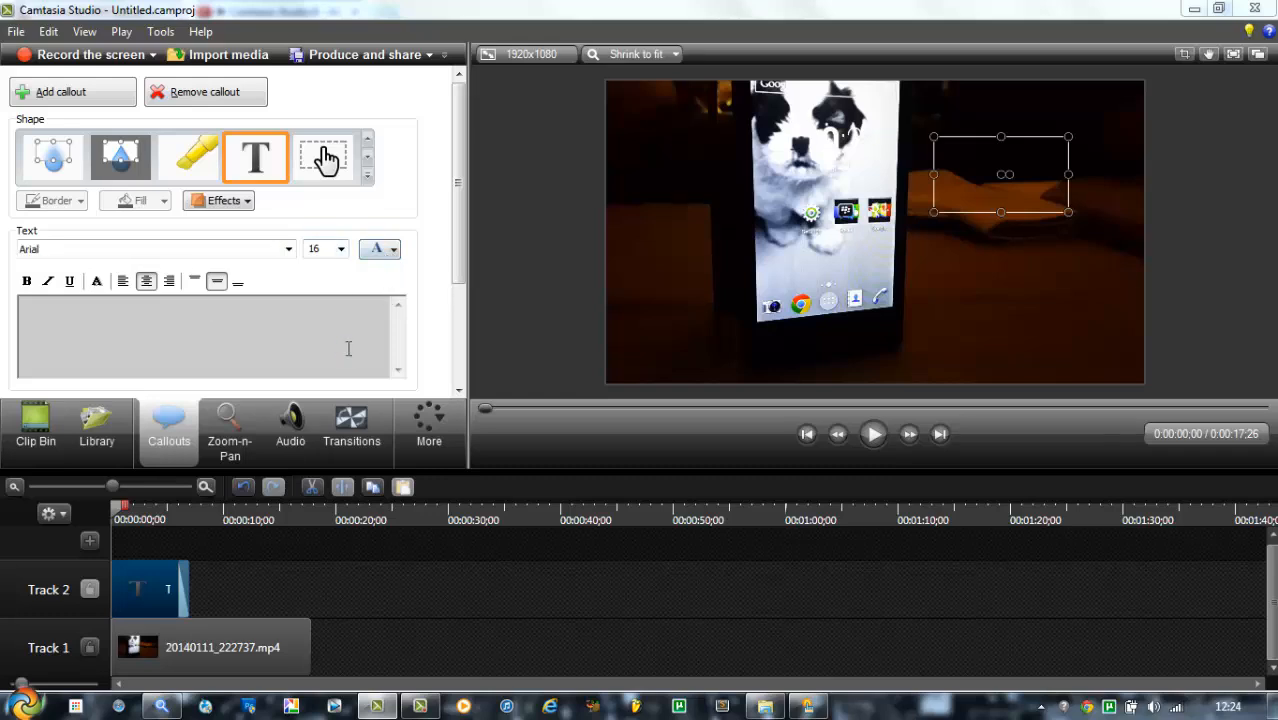
- Enter 'Micromax Canvas A74' as the callout text
type("M")
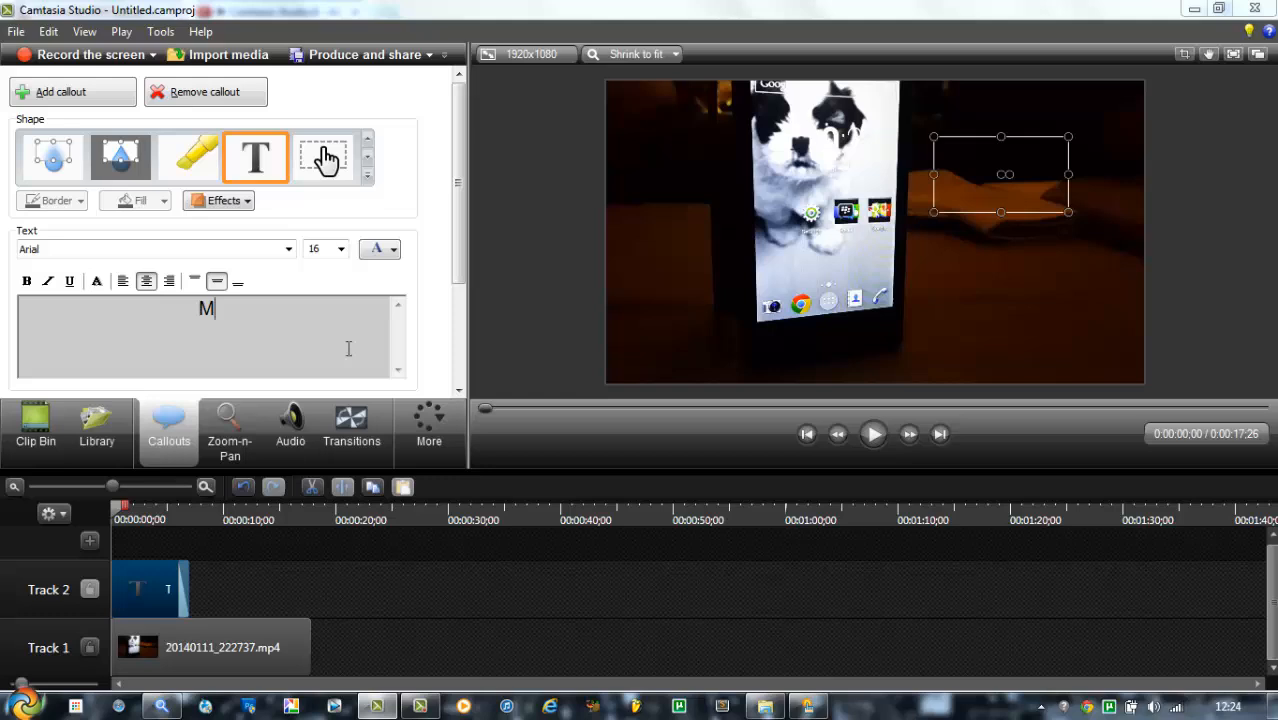
type("icro")
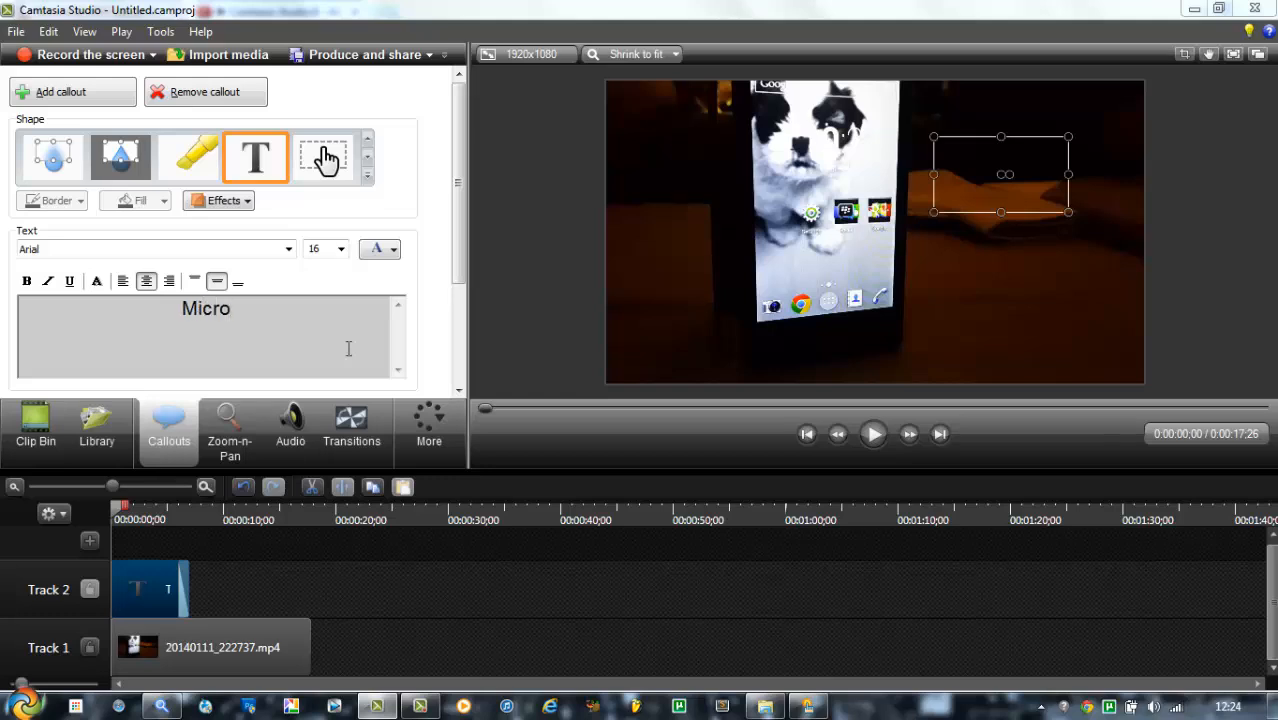
type("max Can")
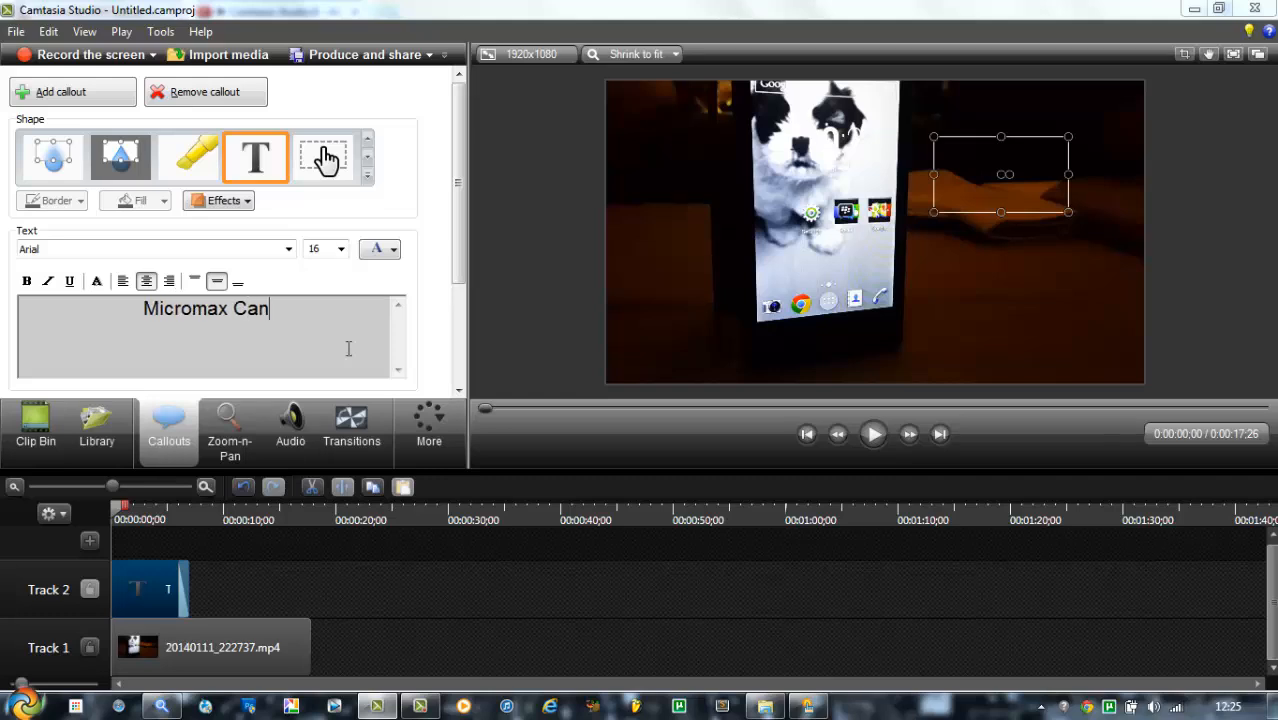
type("vas A")
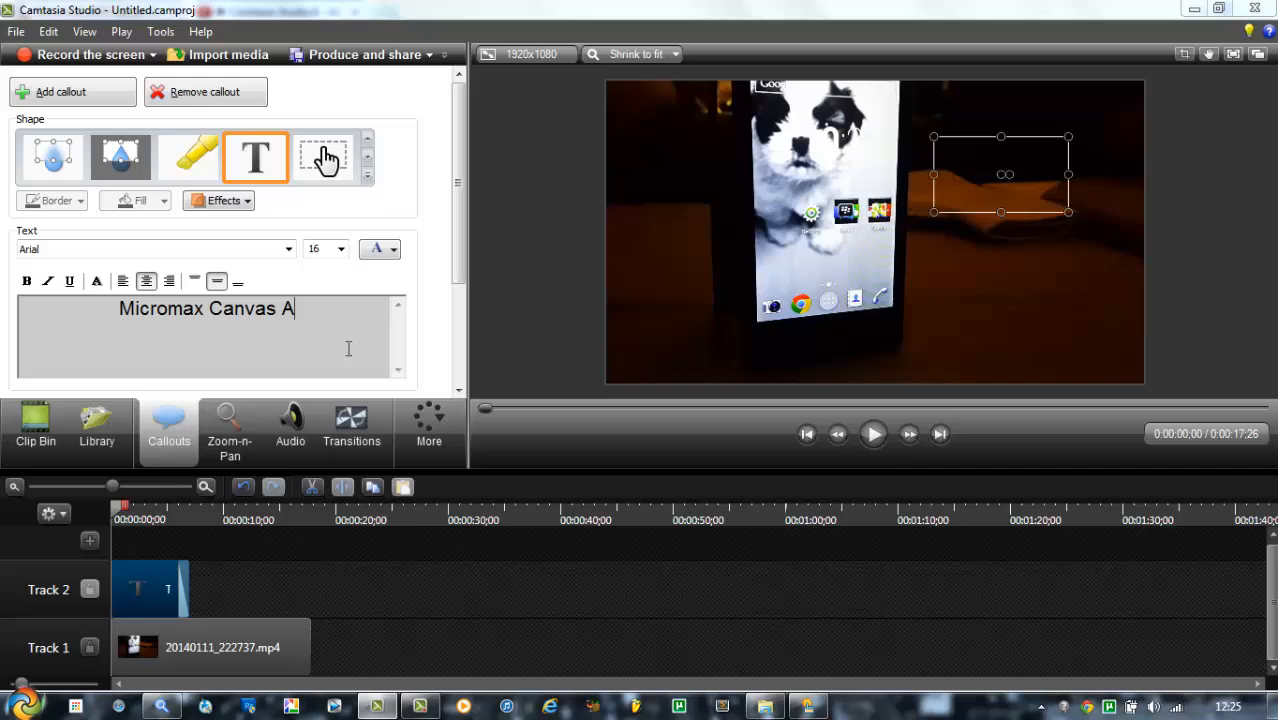
type("74")
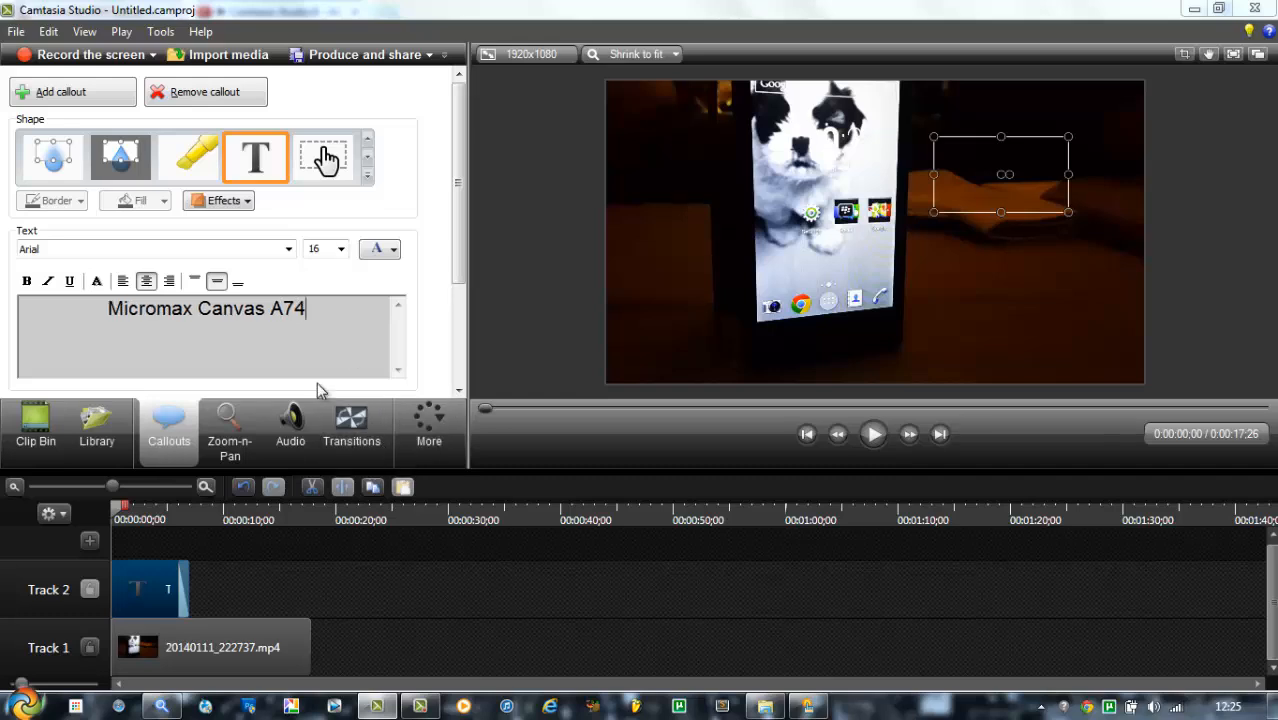
- Select the callout text, raise it to size 28 in the Jabsai font, and move the callout lower
triple_click(206, 308)
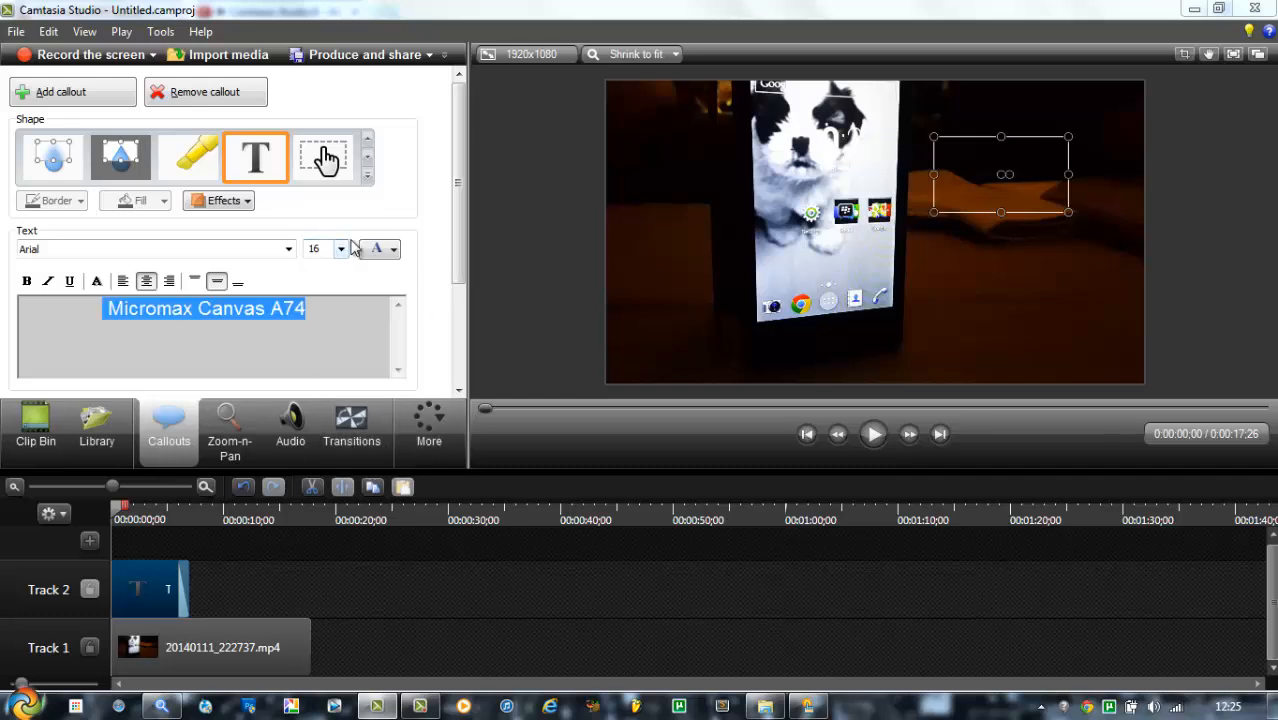
left_click(340, 248)
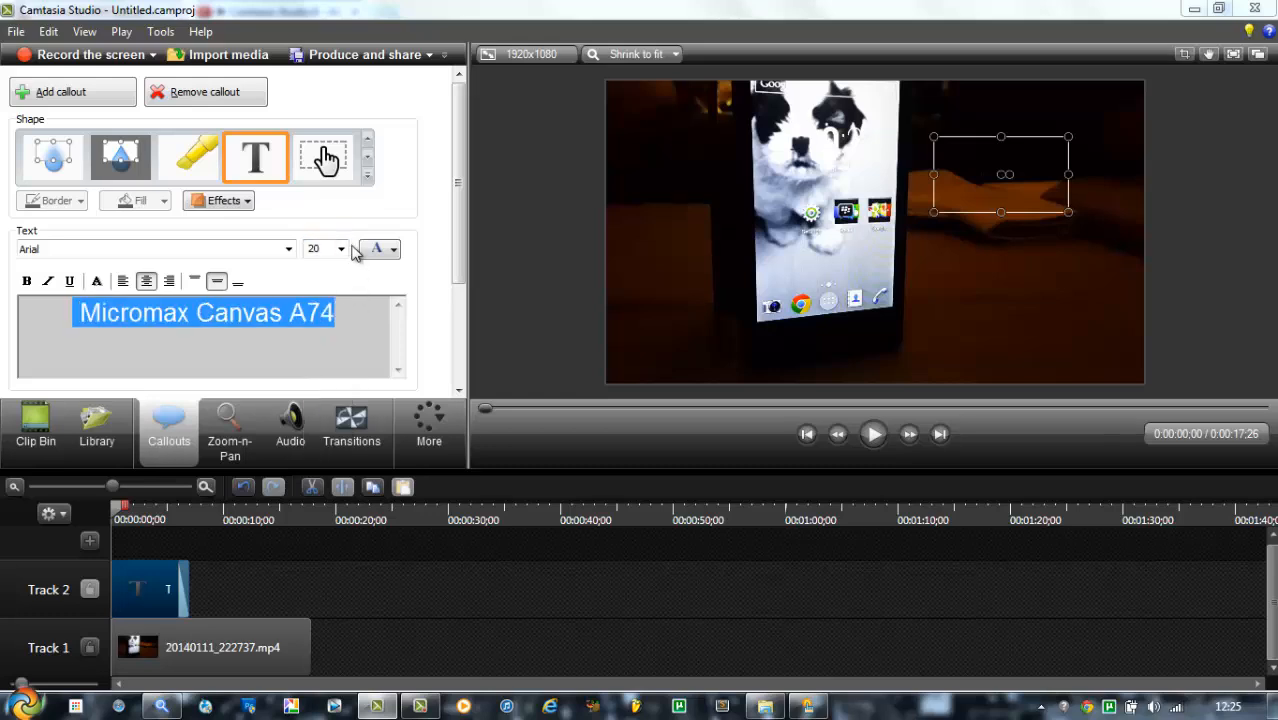
left_click(320, 248)
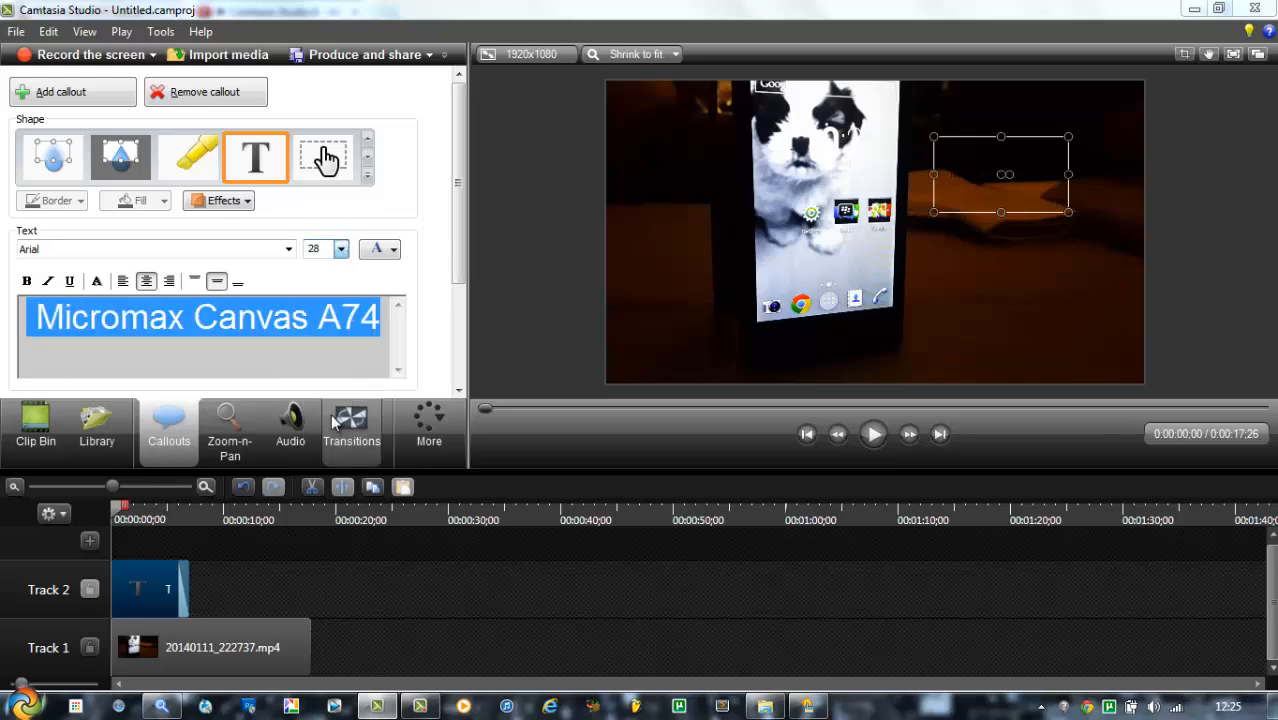
left_click(288, 248)
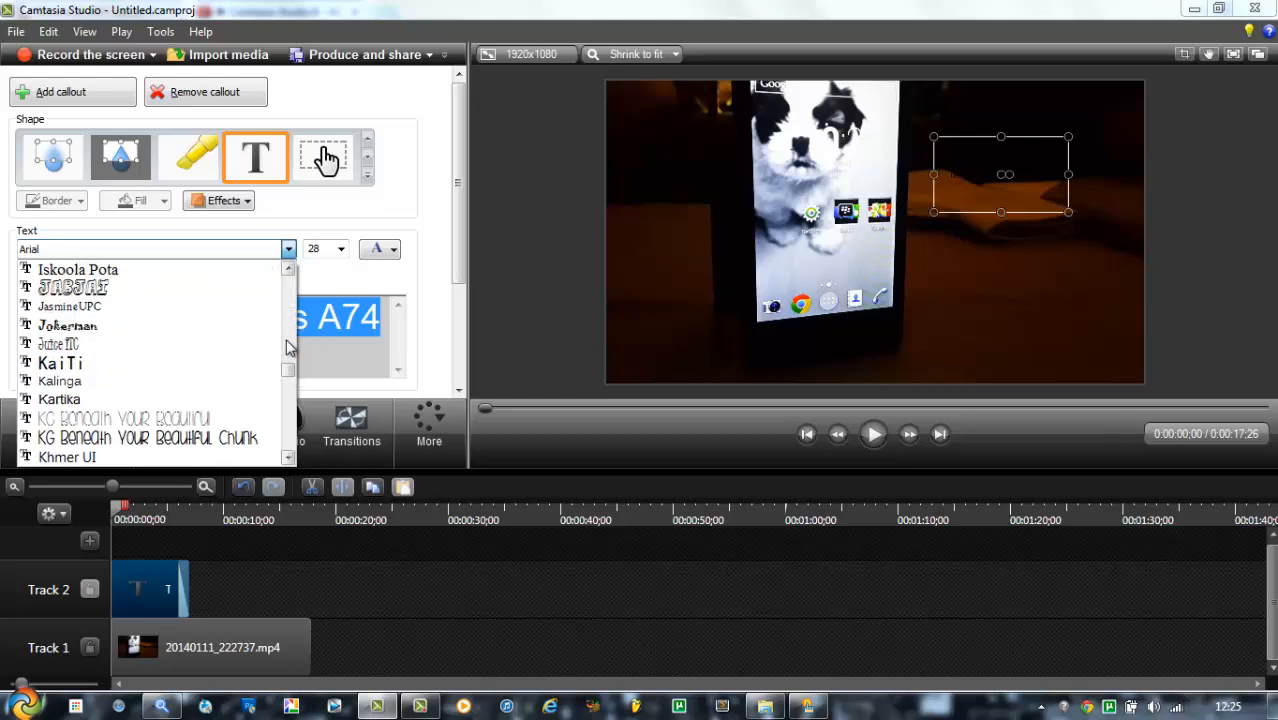
left_click(72, 288)
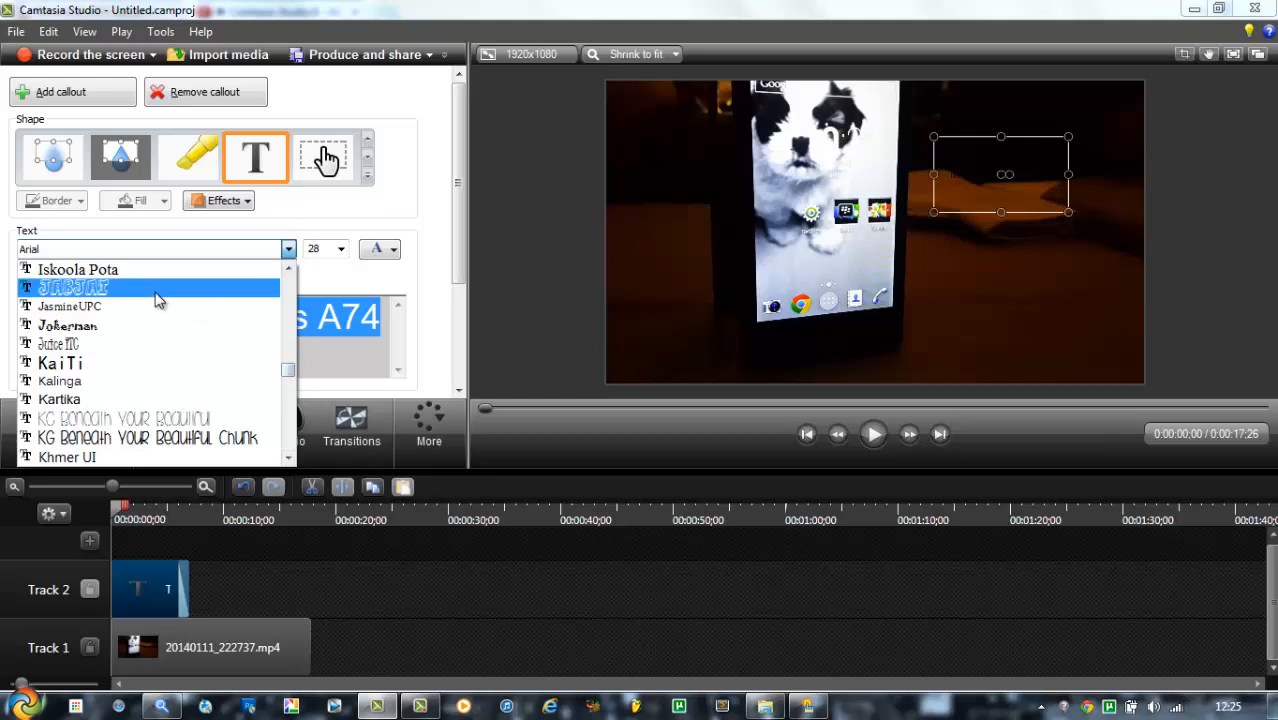
left_click(72, 288)
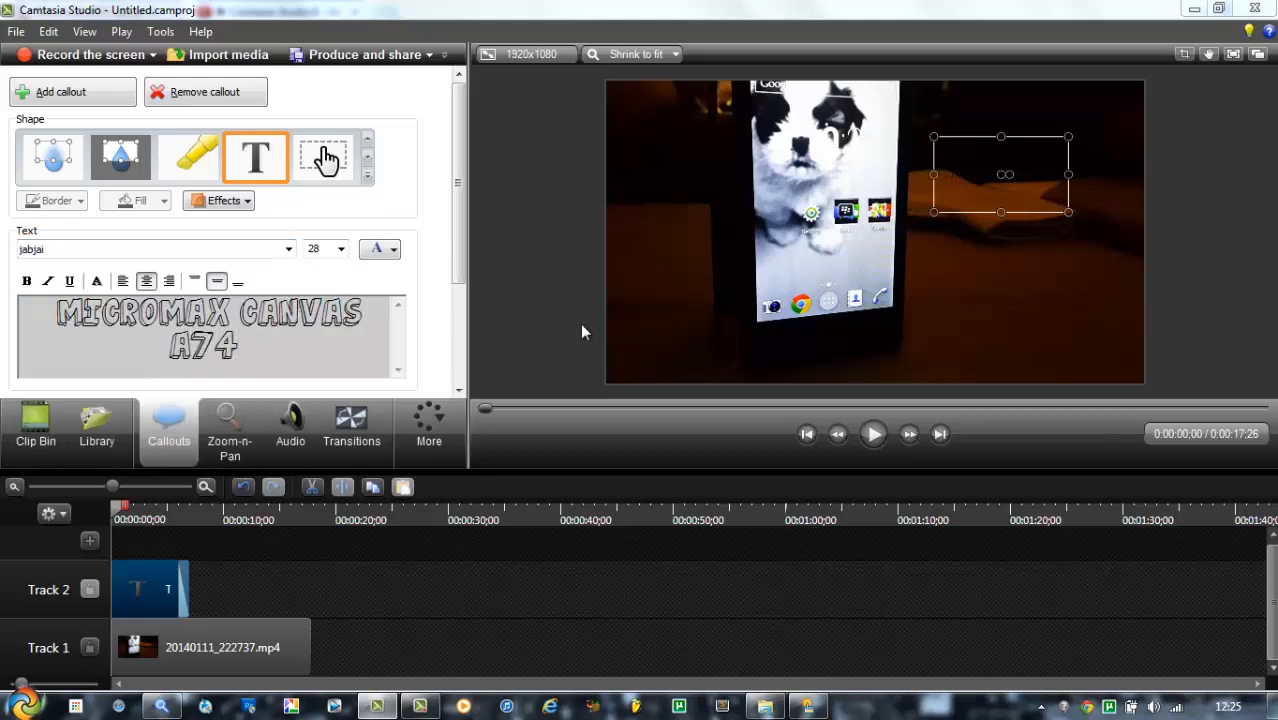
left_click_drag(1000, 176, 992, 288)
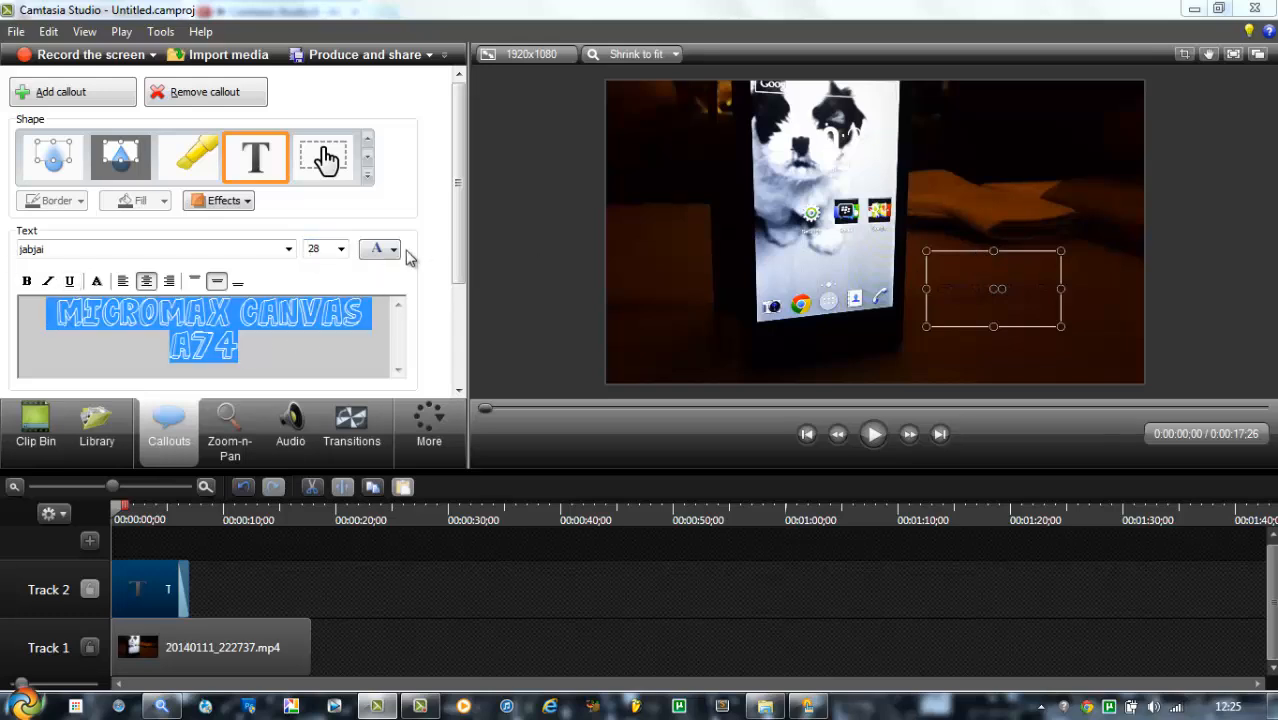
- Colour the callout text white, reposition it beside the phone, and play back the video
left_click(372, 248)
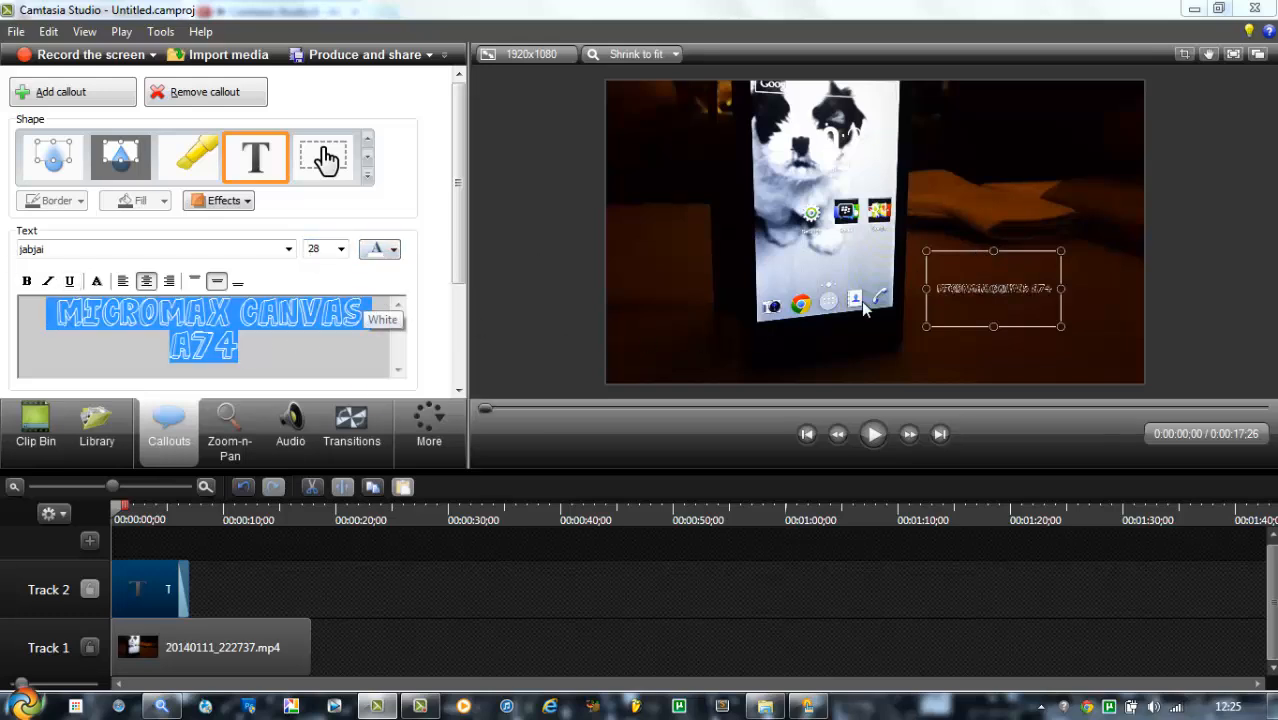
left_click_drag(992, 288, 956, 252)
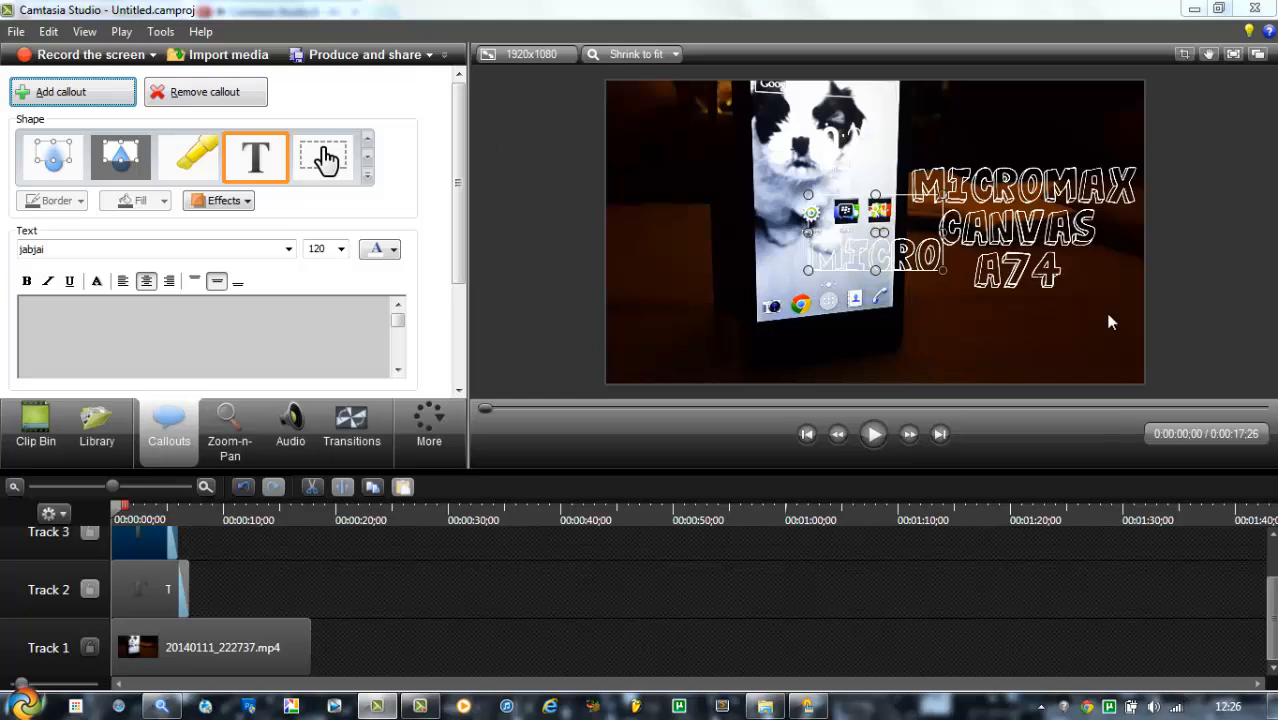
left_click_drag(876, 256, 744, 344)
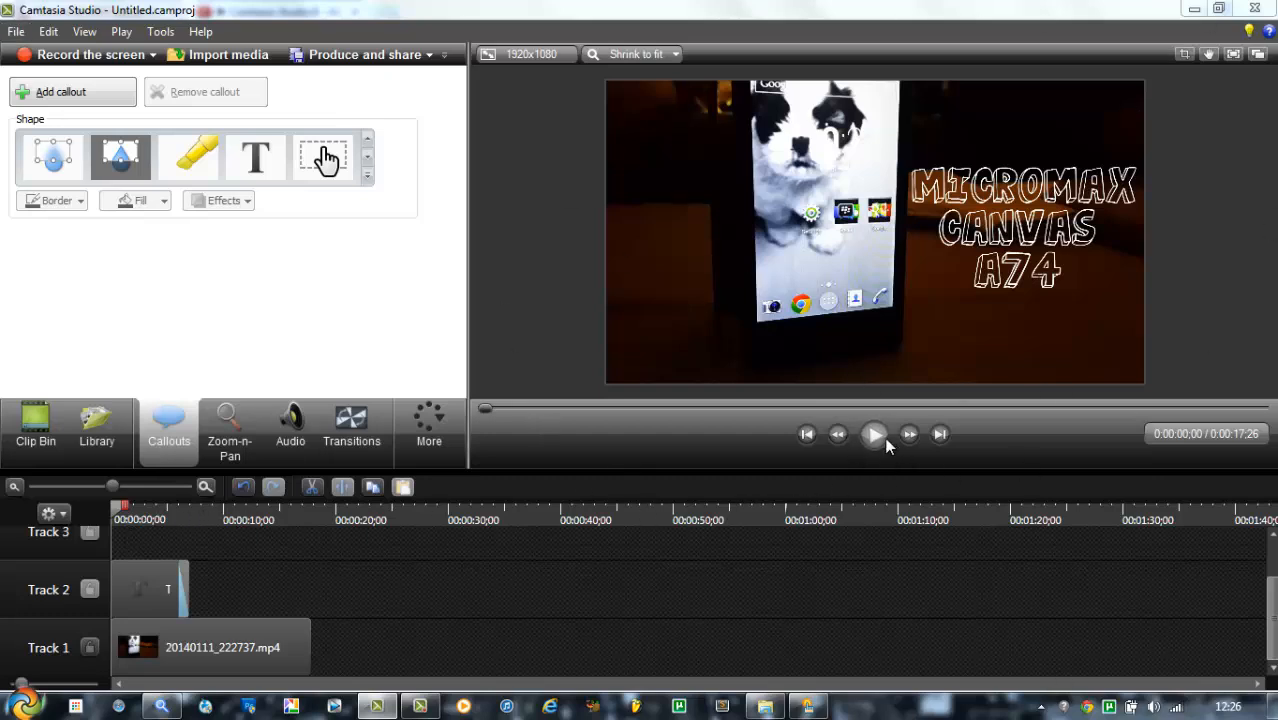
left_click(872, 432)
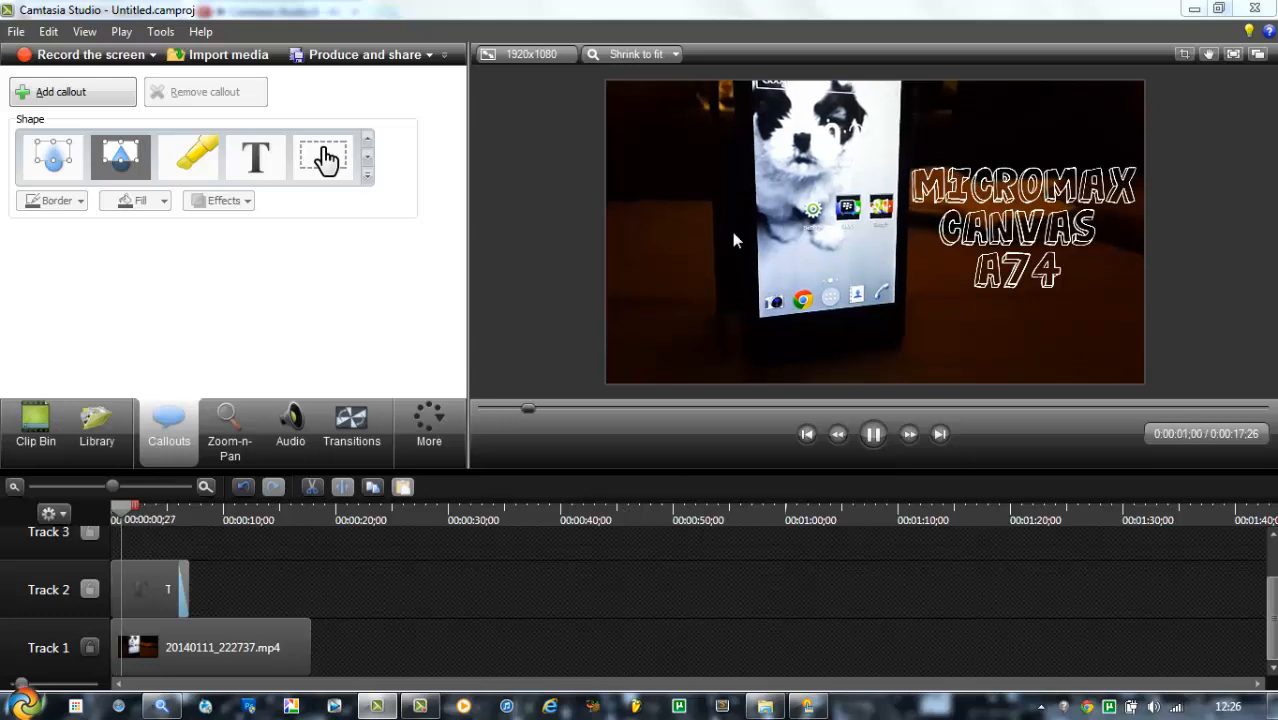